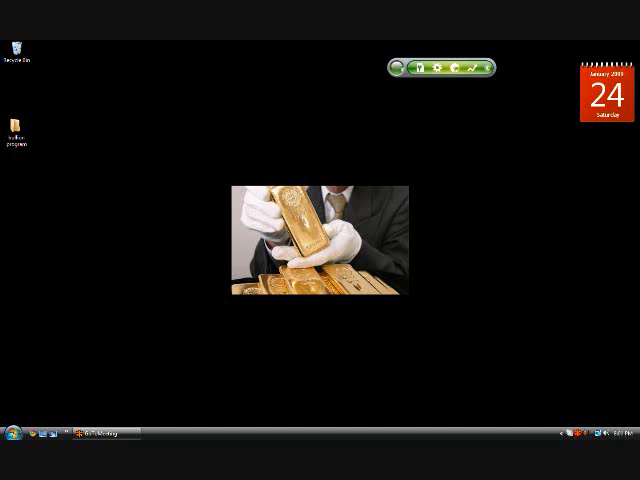
pyautogui.click(404, 68)
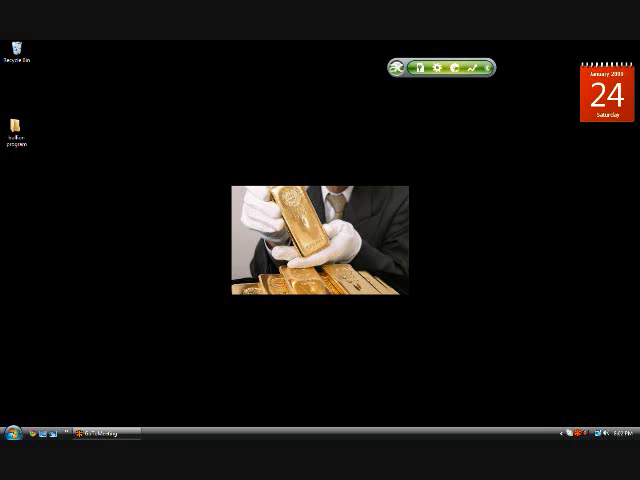
pyautogui.moveTo(396, 68)
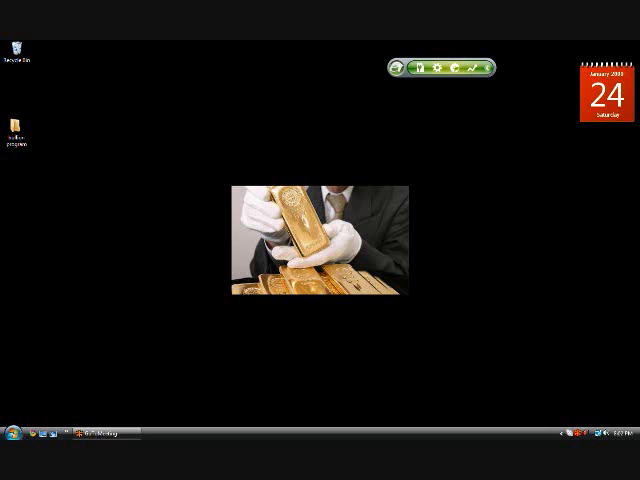